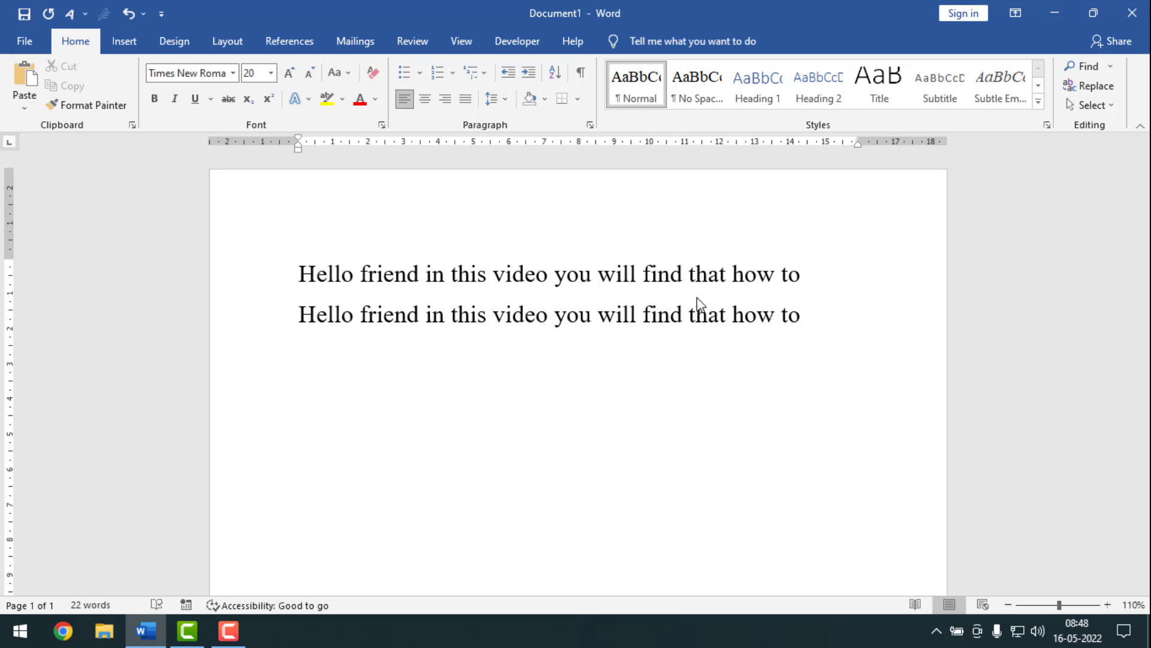
Step: Add more lines of the Hello friend sentence using Enter
{"action": "key", "text": "enter"}
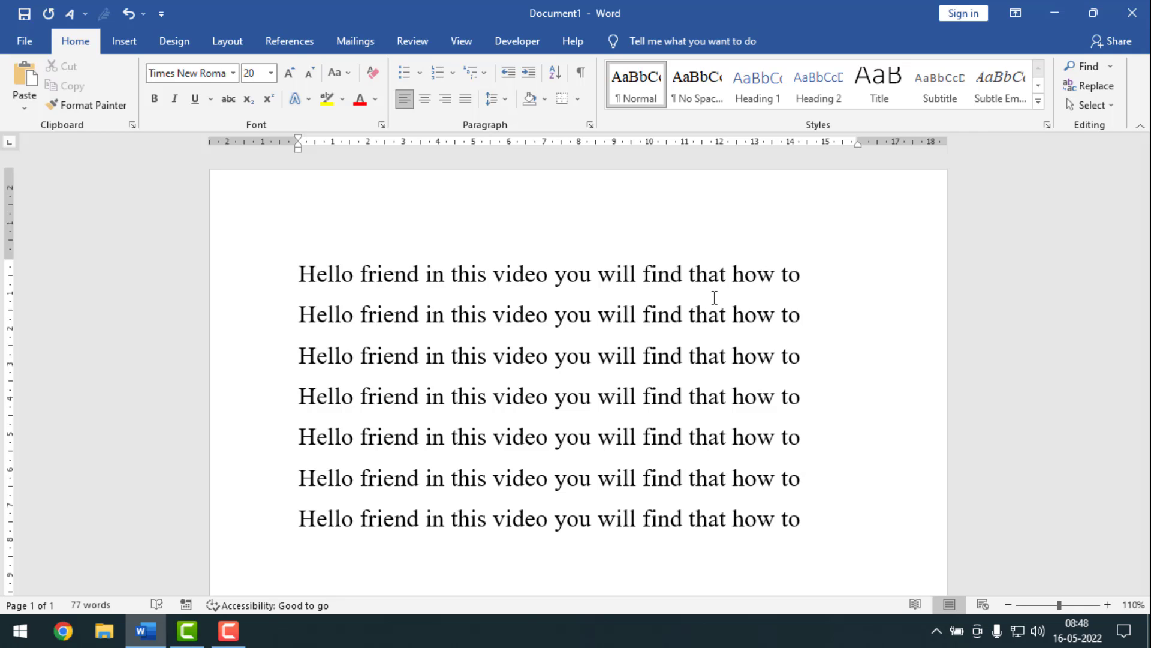
{"action": "key", "text": "enter"}
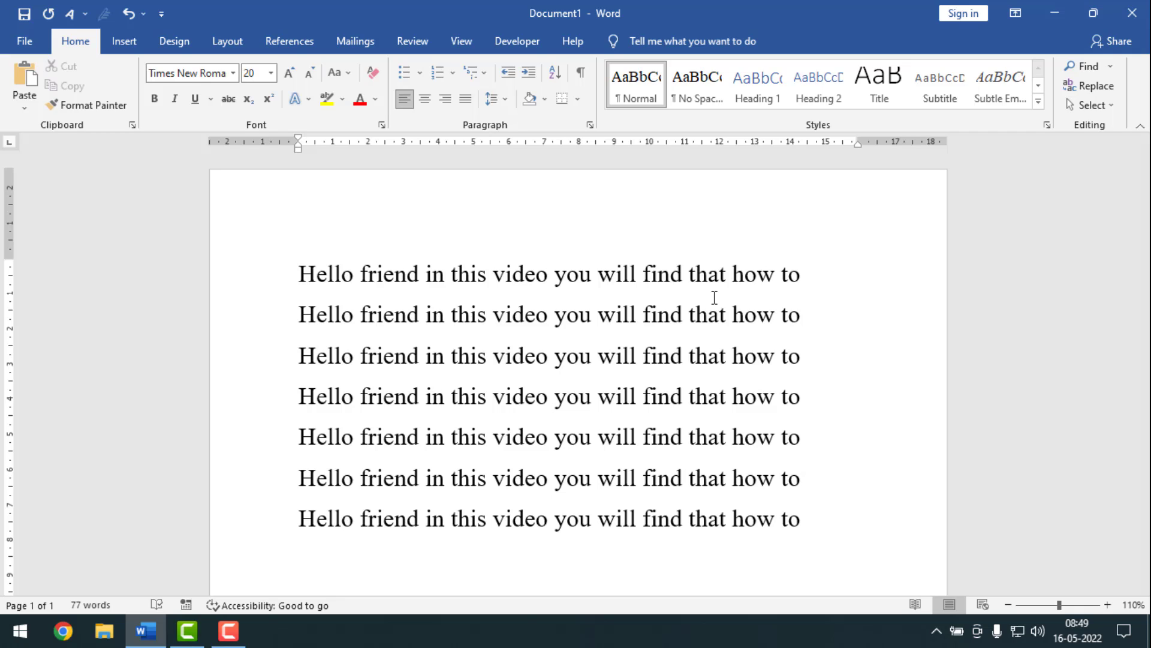
{"action": "key", "text": "enter"}
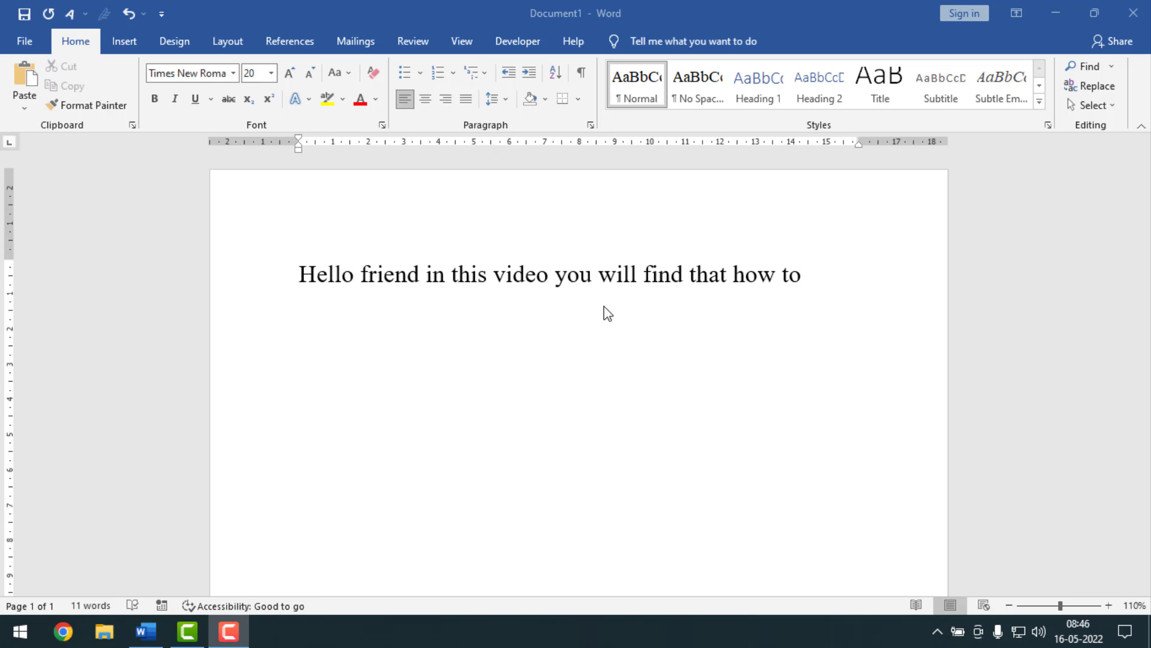
{"action": "mouse_move", "coordinate": [770, 285]}
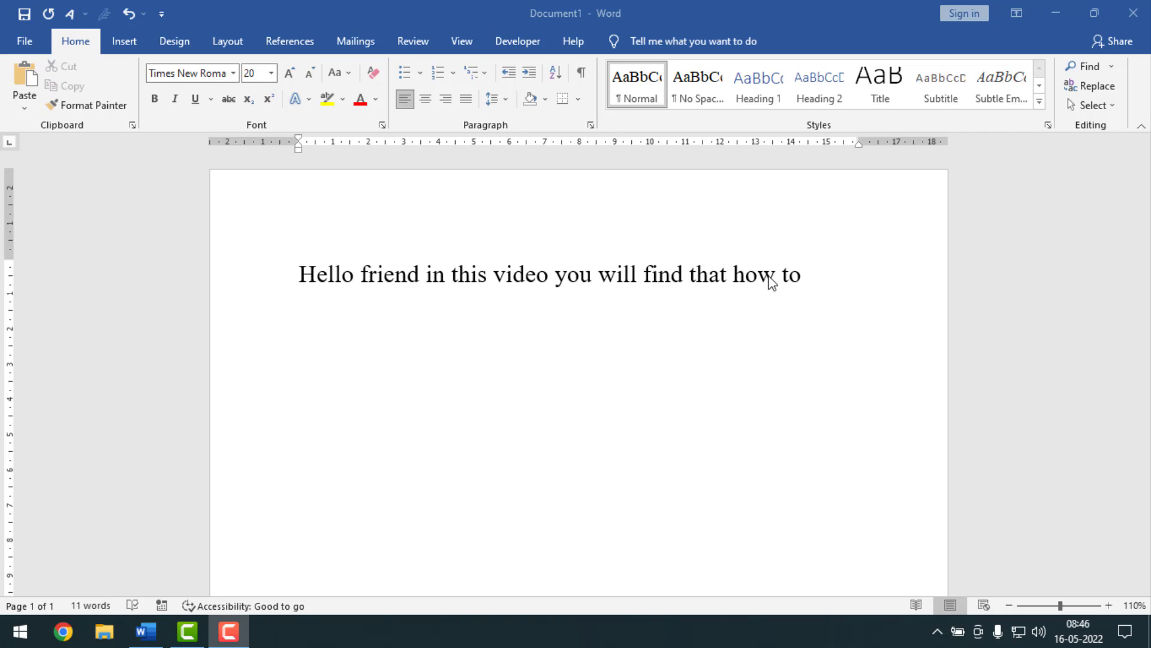
Step: Select the whole Hello friend sentence in the document
{"action": "left_click", "coordinate": [535, 274]}
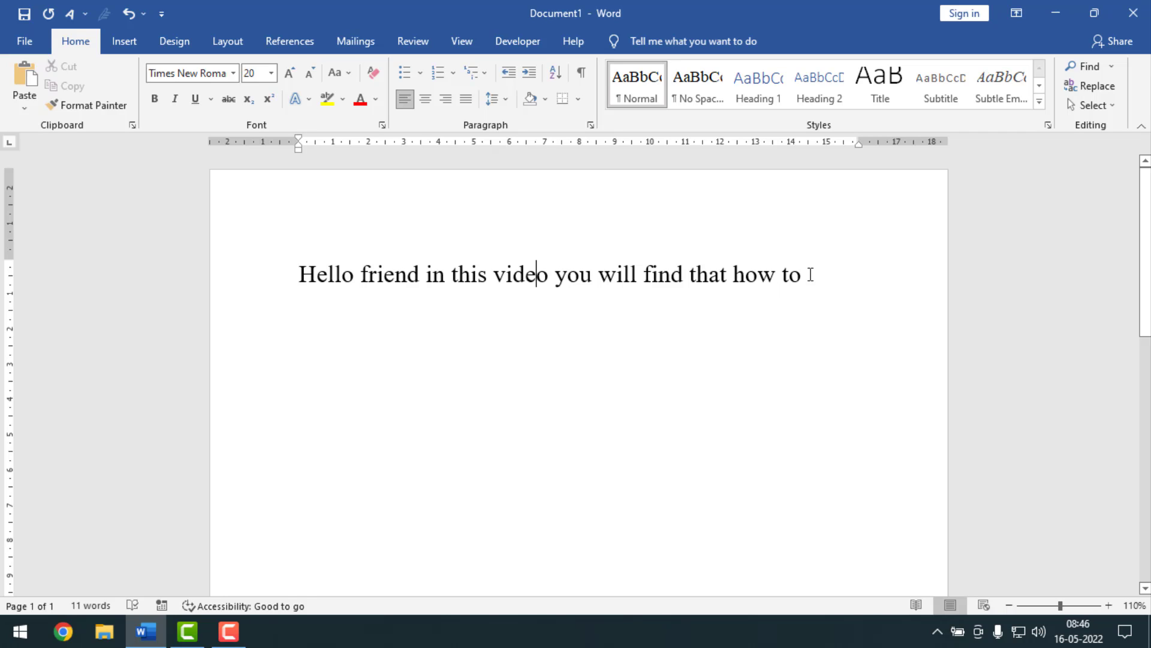
{"action": "left_click_drag", "start_coordinate": [300, 274], "coordinate": [800, 273]}
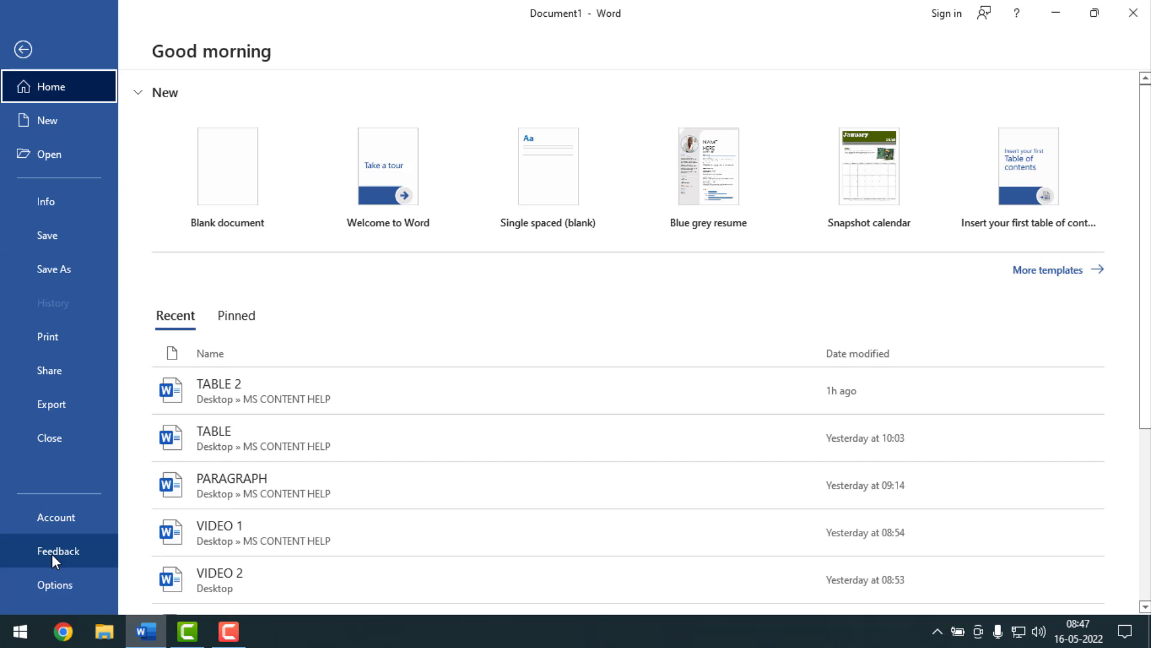
Step: Reach the AutoCorrect settings through Word Options > Proofing
{"action": "left_click", "coordinate": [54, 584]}
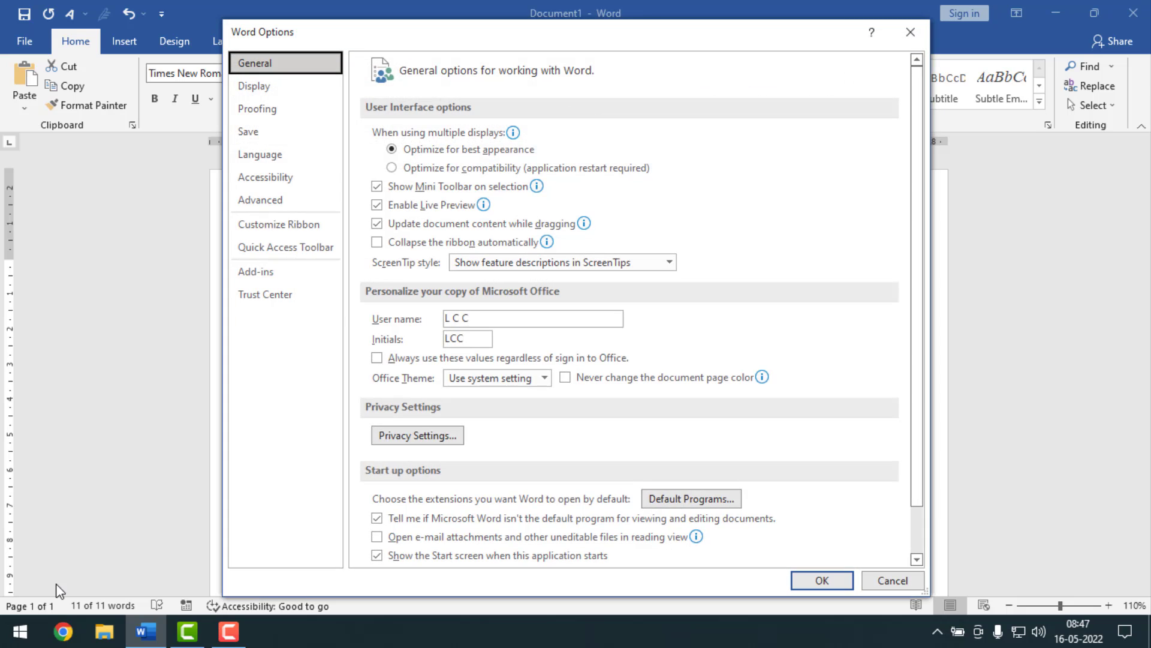
{"action": "left_click", "coordinate": [286, 110]}
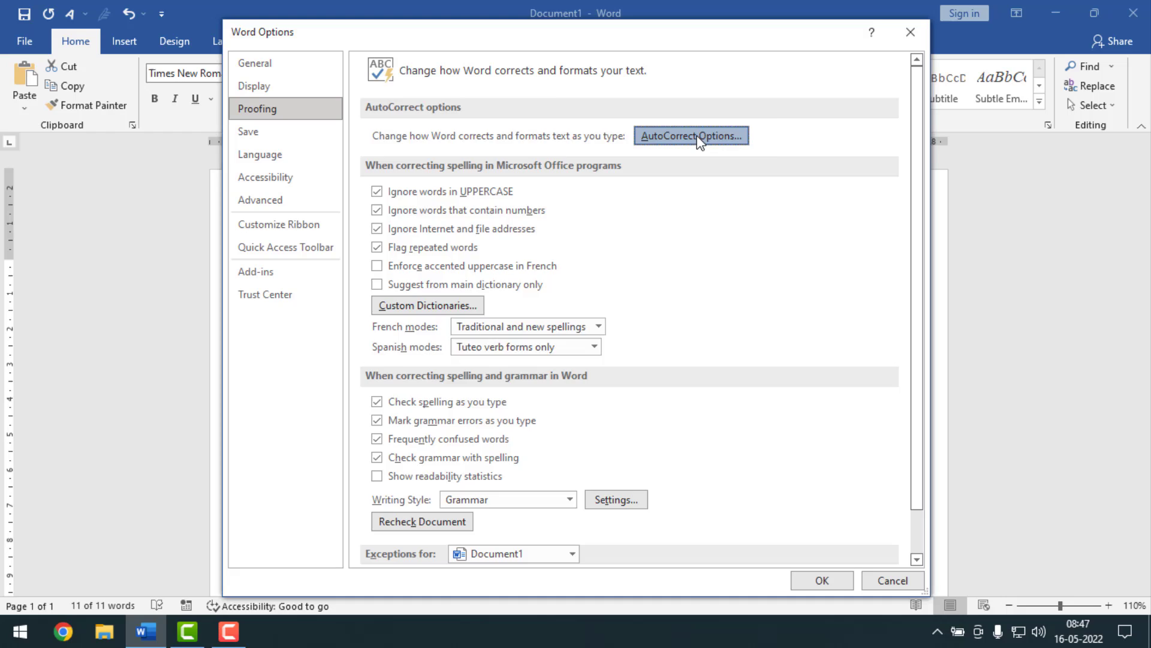
{"action": "left_click", "coordinate": [690, 136]}
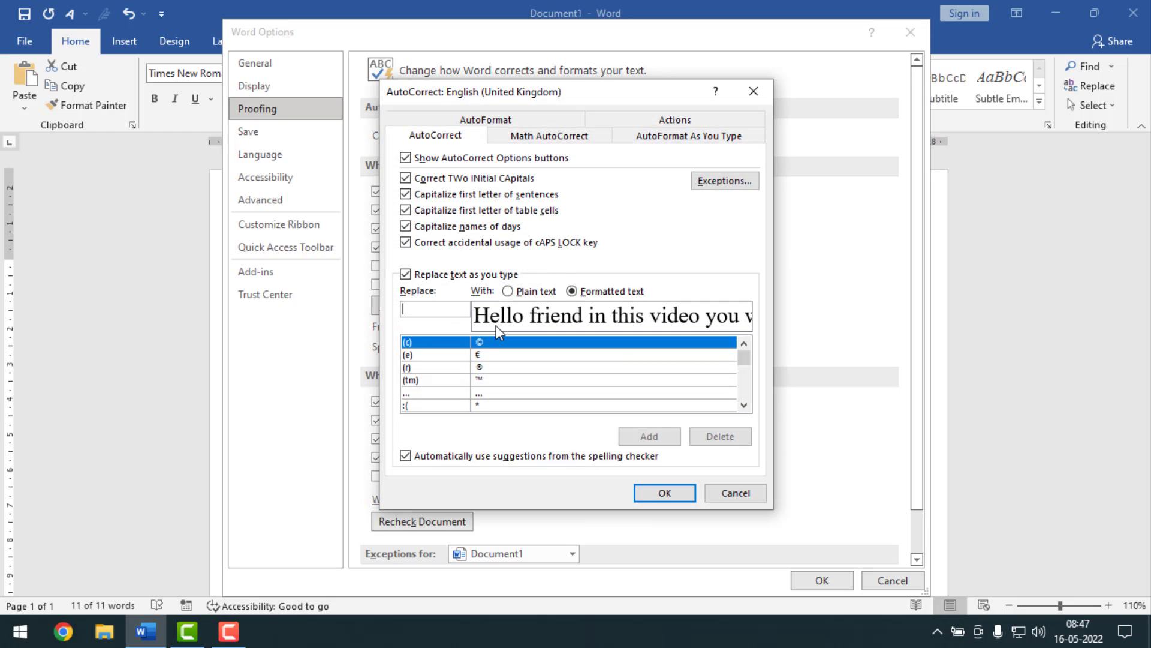
{"action": "mouse_move", "coordinate": [428, 321]}
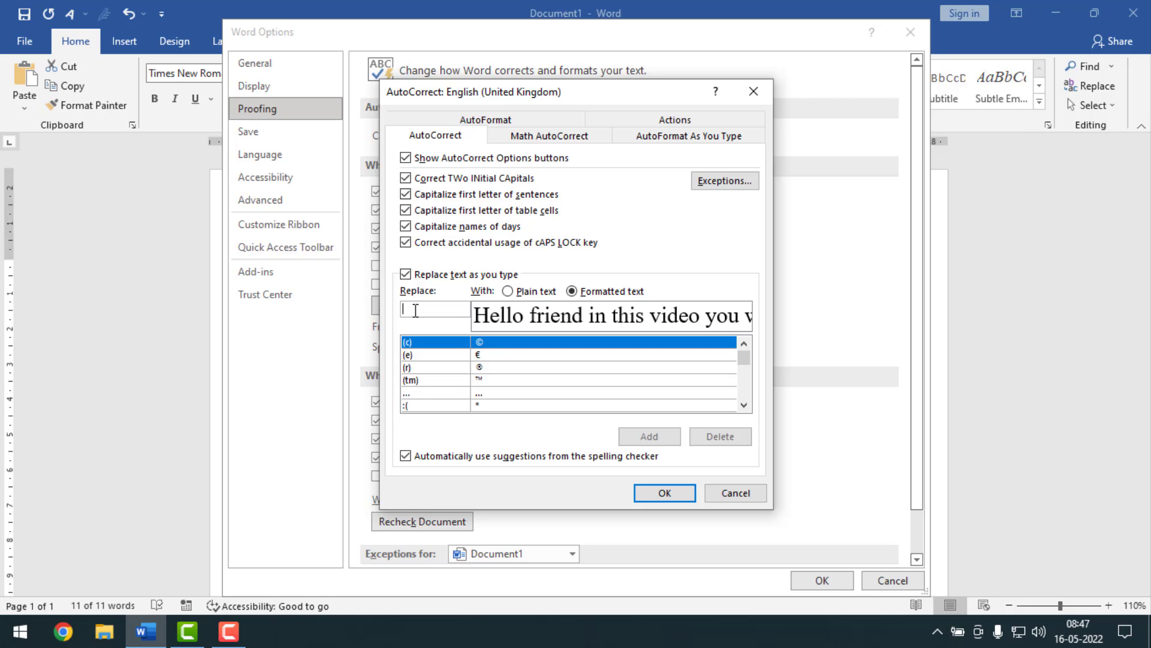
Step: Add an AutoCorrect entry replacing '/' with the sentence and close the options
{"action": "type", "text": "/"}
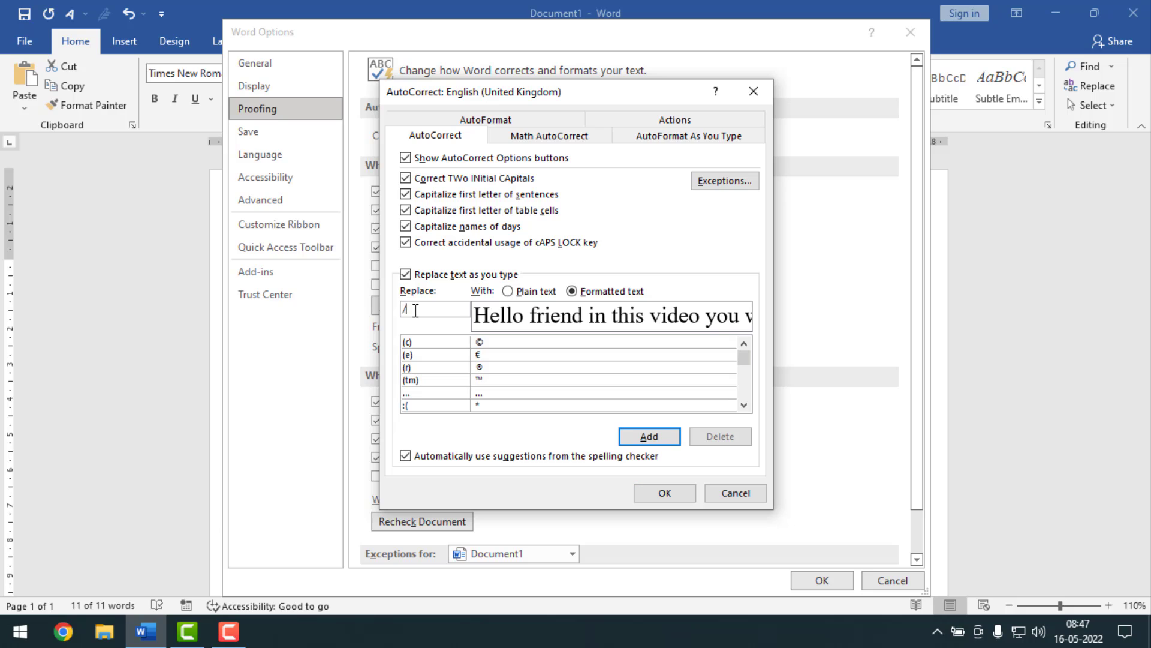
{"action": "mouse_move", "coordinate": [400, 321]}
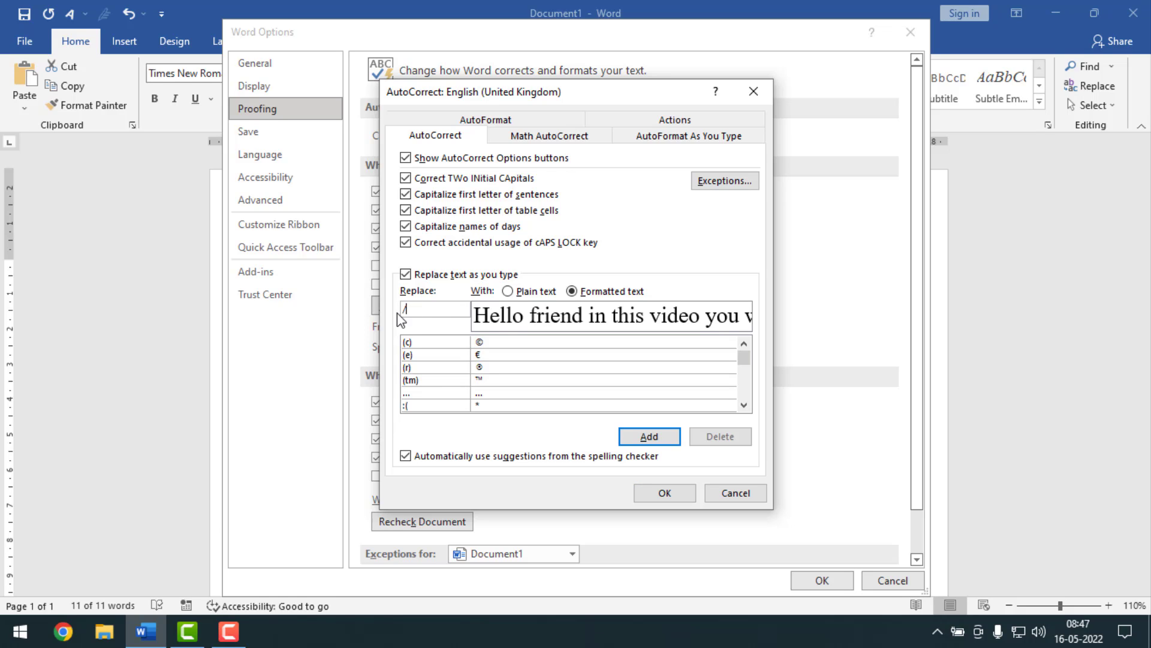
{"action": "mouse_move", "coordinate": [506, 323]}
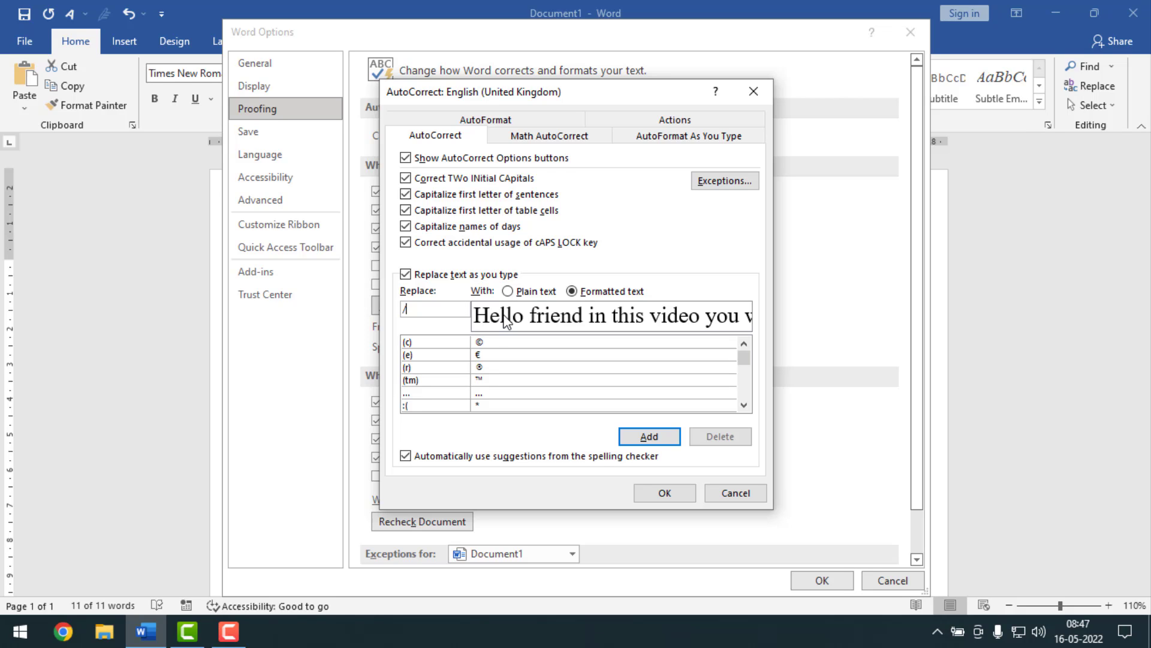
{"action": "mouse_move", "coordinate": [434, 304]}
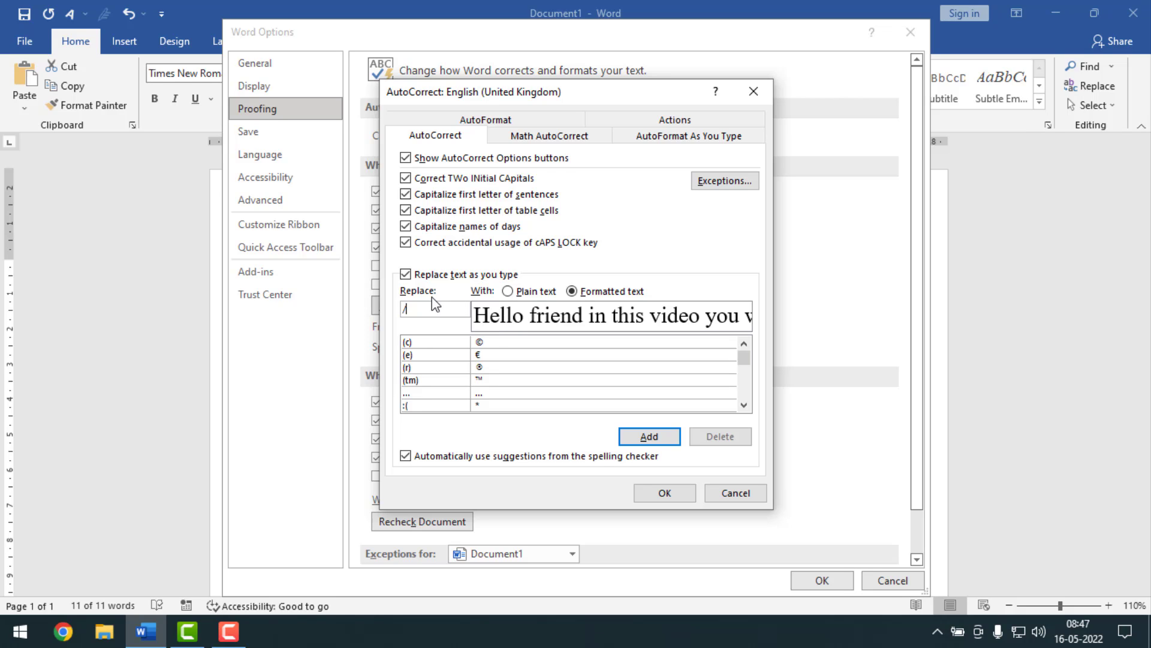
{"action": "mouse_move", "coordinate": [614, 437]}
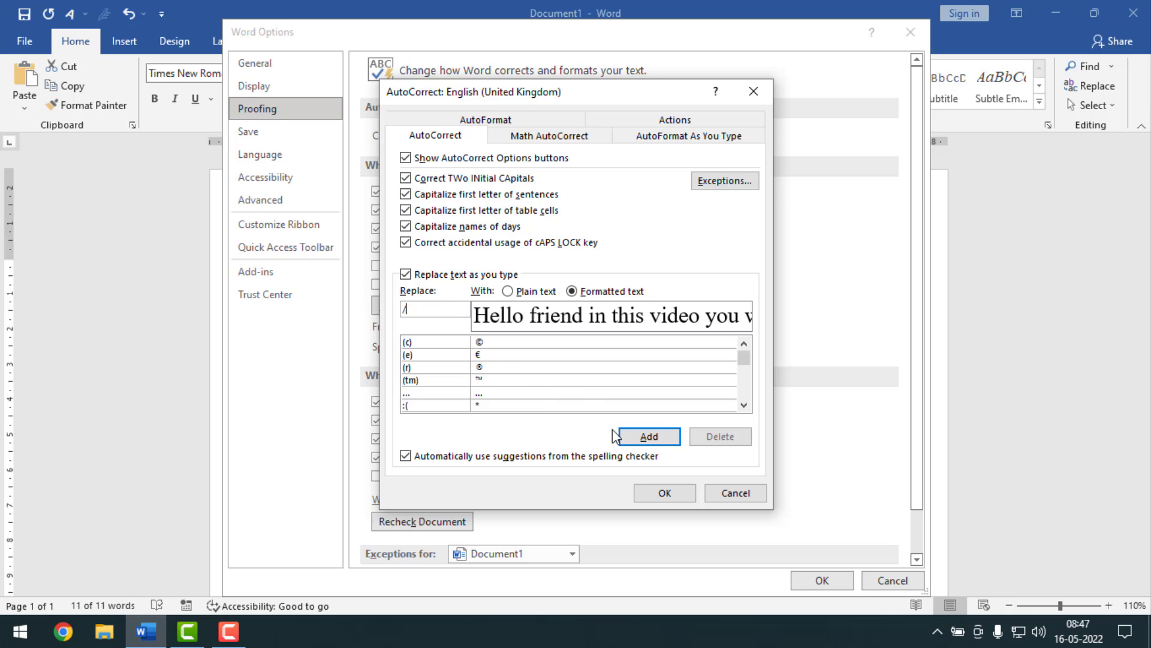
{"action": "left_click", "coordinate": [649, 436]}
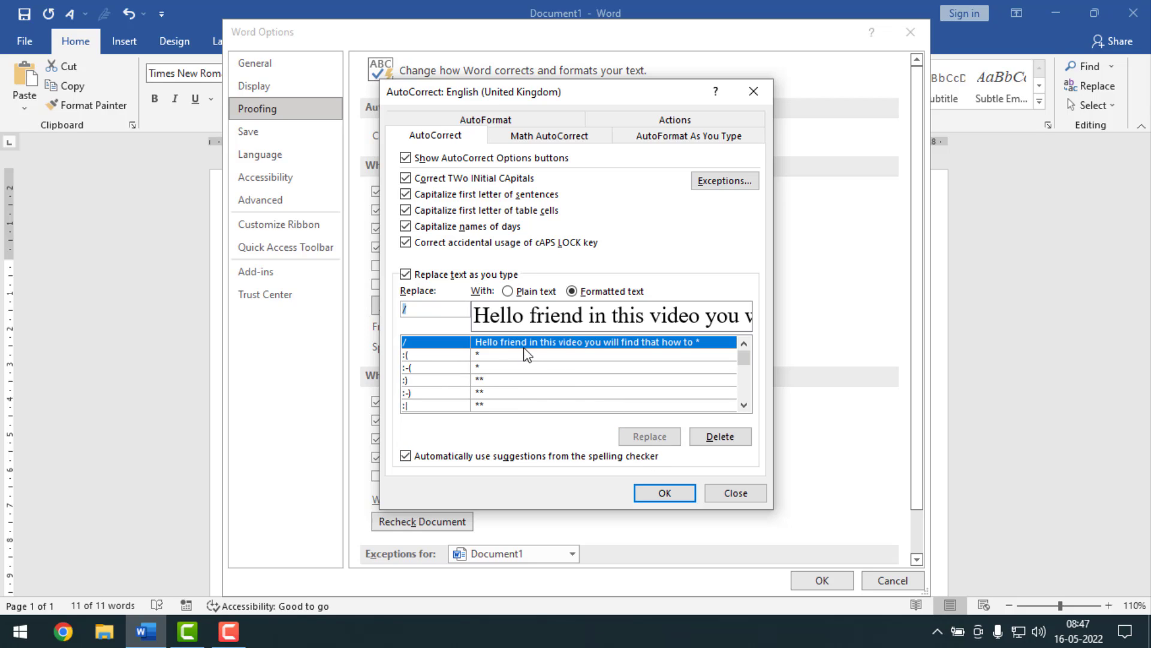
{"action": "mouse_move", "coordinate": [681, 433]}
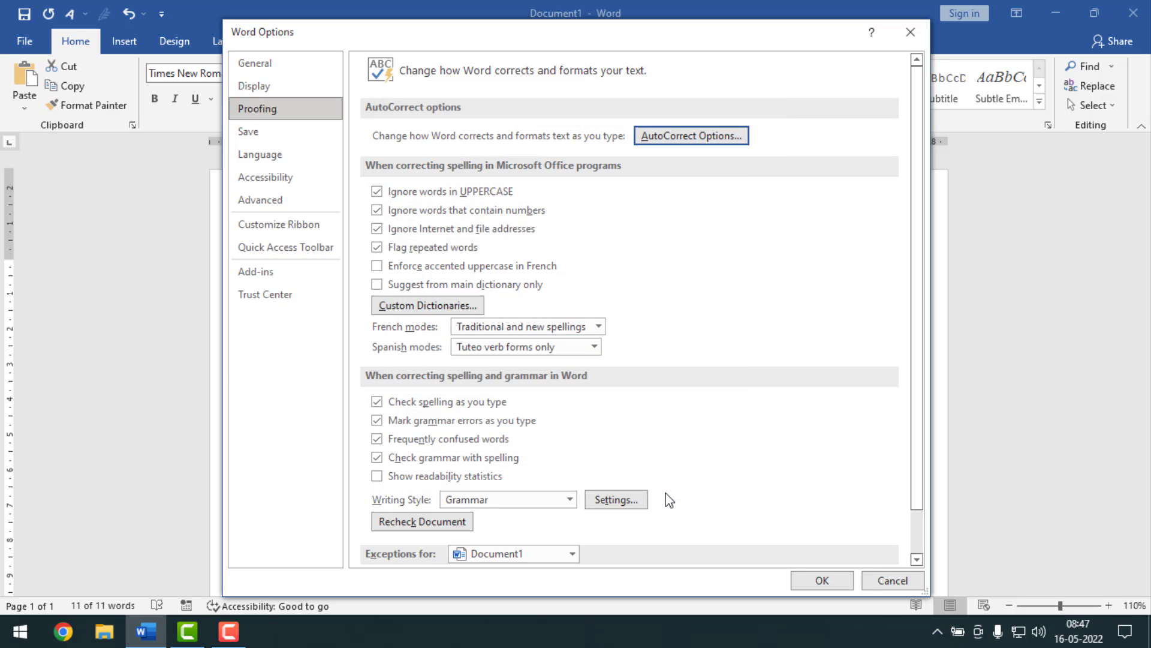
{"action": "left_click", "coordinate": [893, 580]}
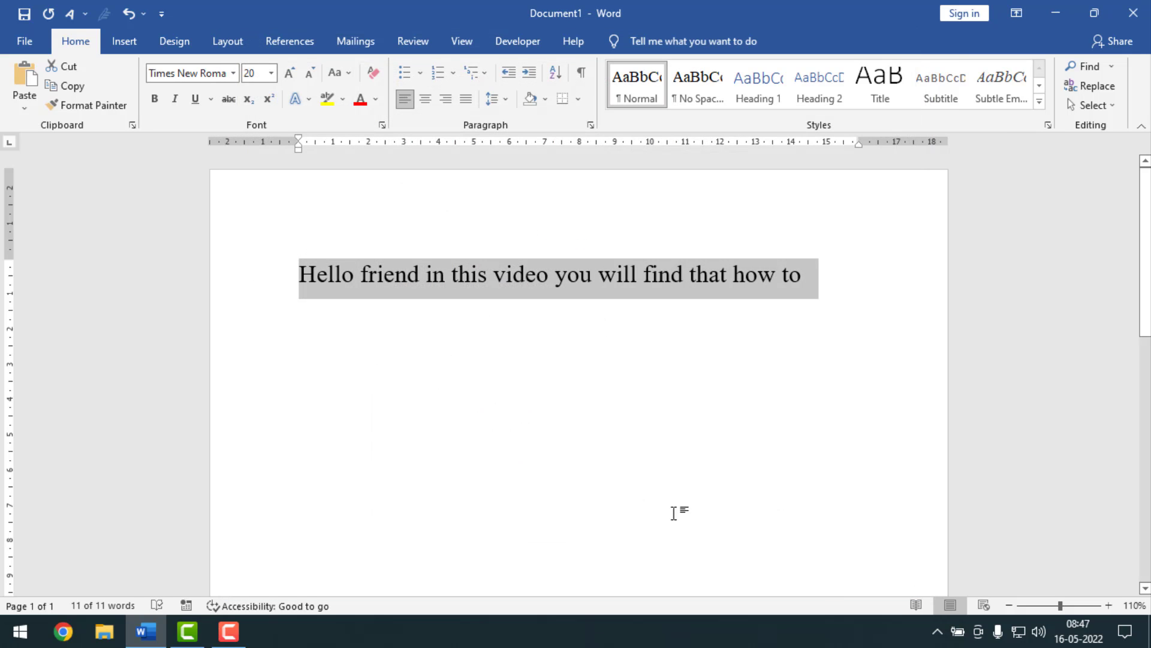
{"action": "mouse_move", "coordinate": [390, 325]}
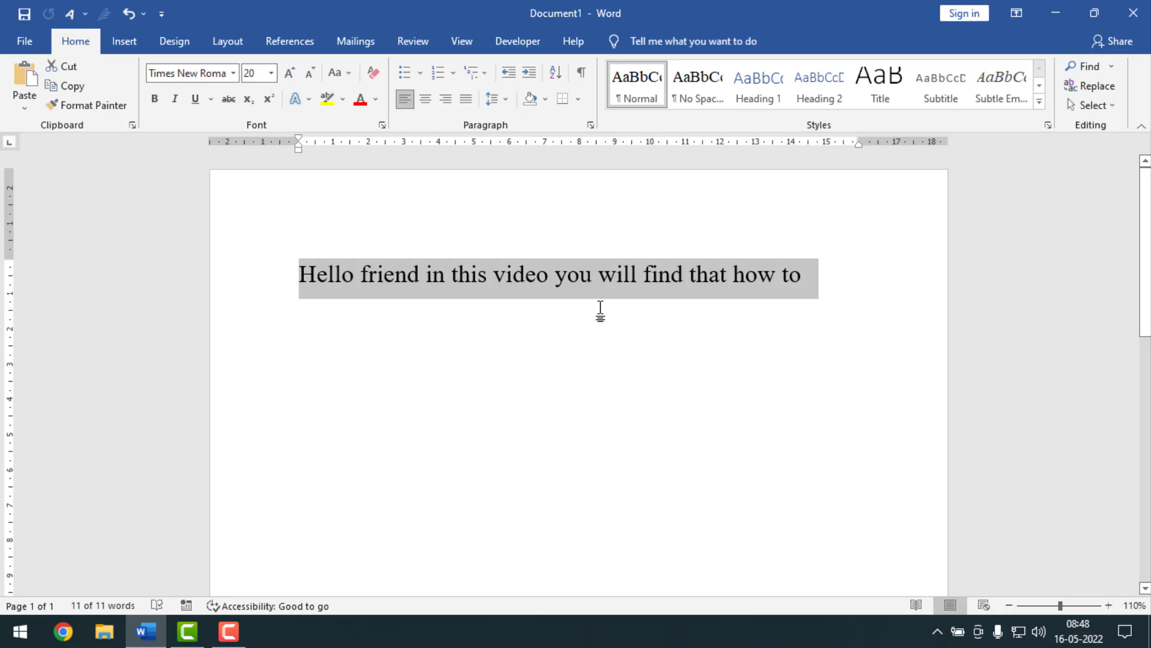
Step: Delete the selected sentence, leaving the insertion point on an empty page
{"action": "key", "text": "Delete"}
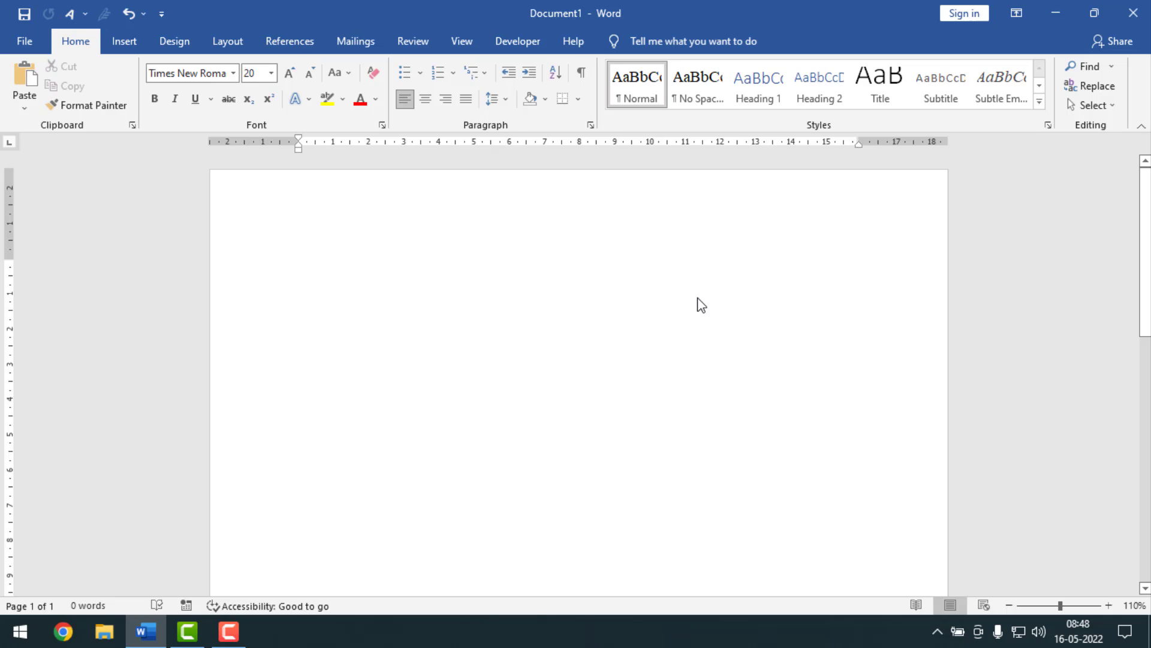
{"action": "left_click", "coordinate": [298, 273]}
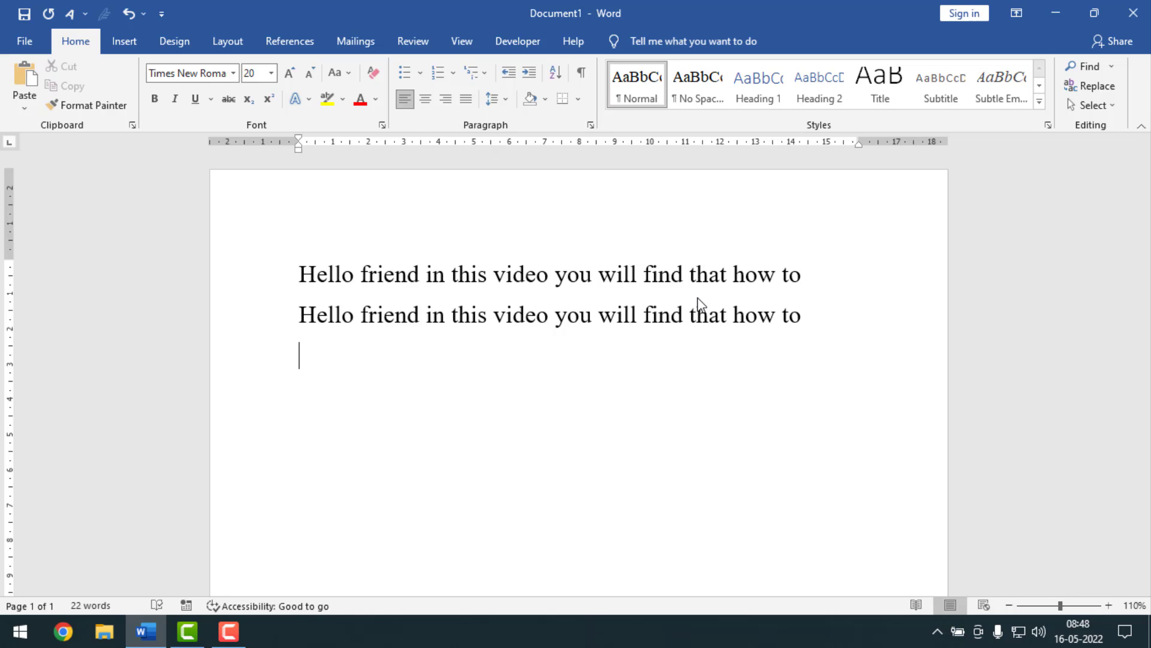
Step: Insert 'Hello friend in this video you will find that how to' as a new line
{"action": "type", "text": "Hello friend in this video you will find that how to"}
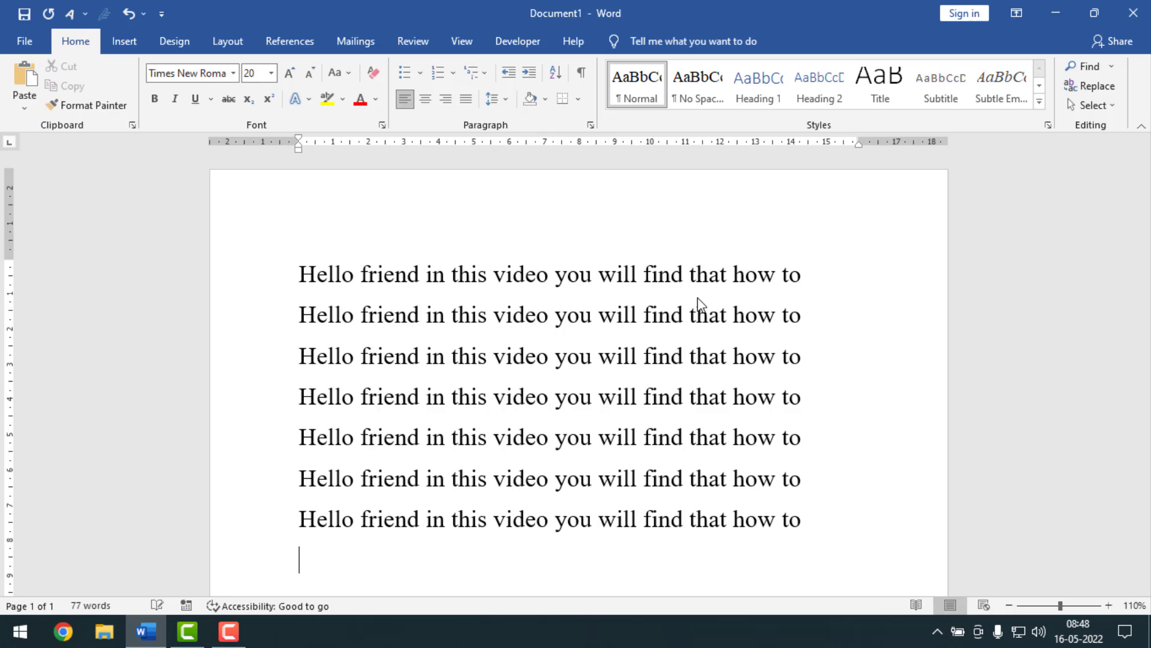
{"action": "mouse_move", "coordinate": [714, 298]}
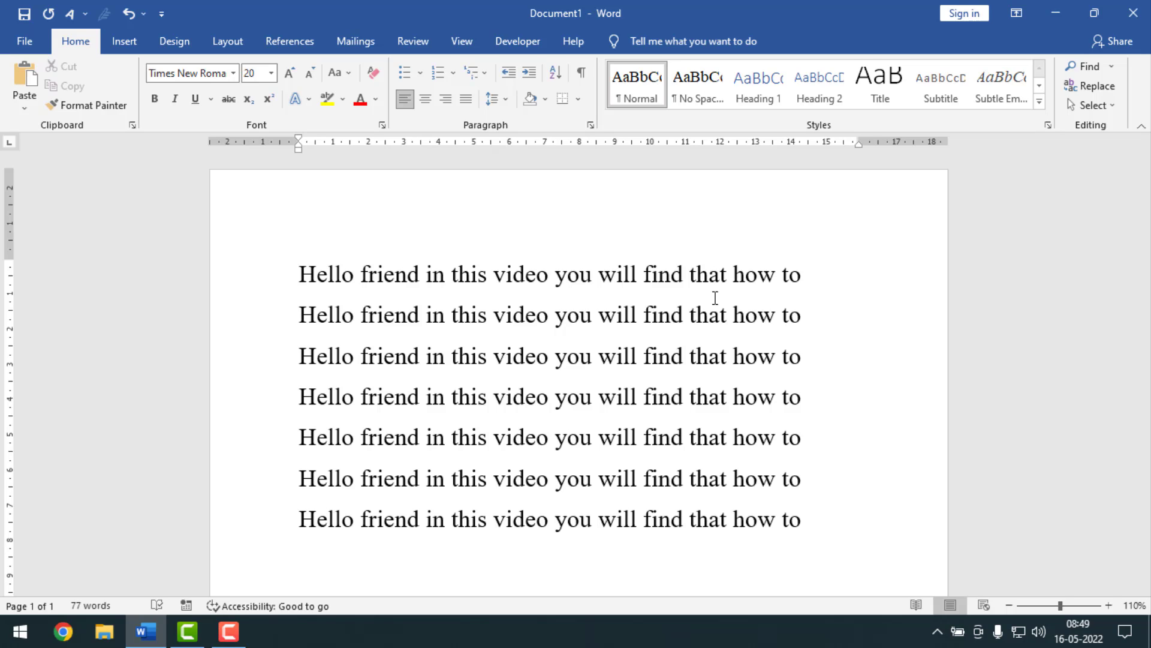
{"action": "key", "text": "enter"}
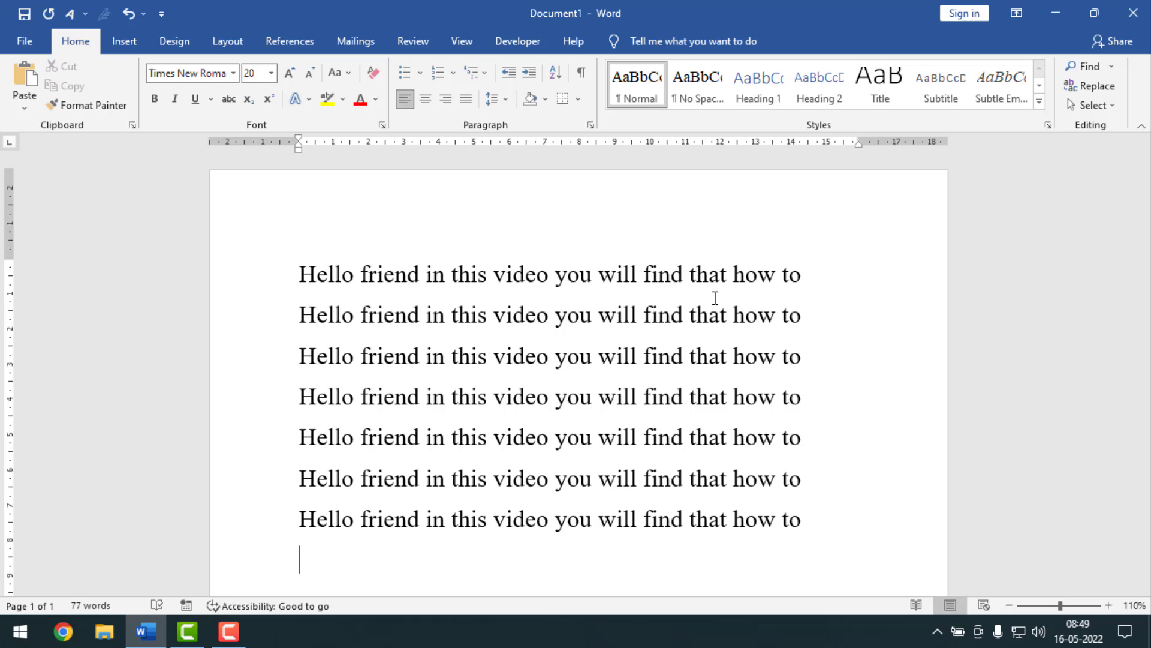